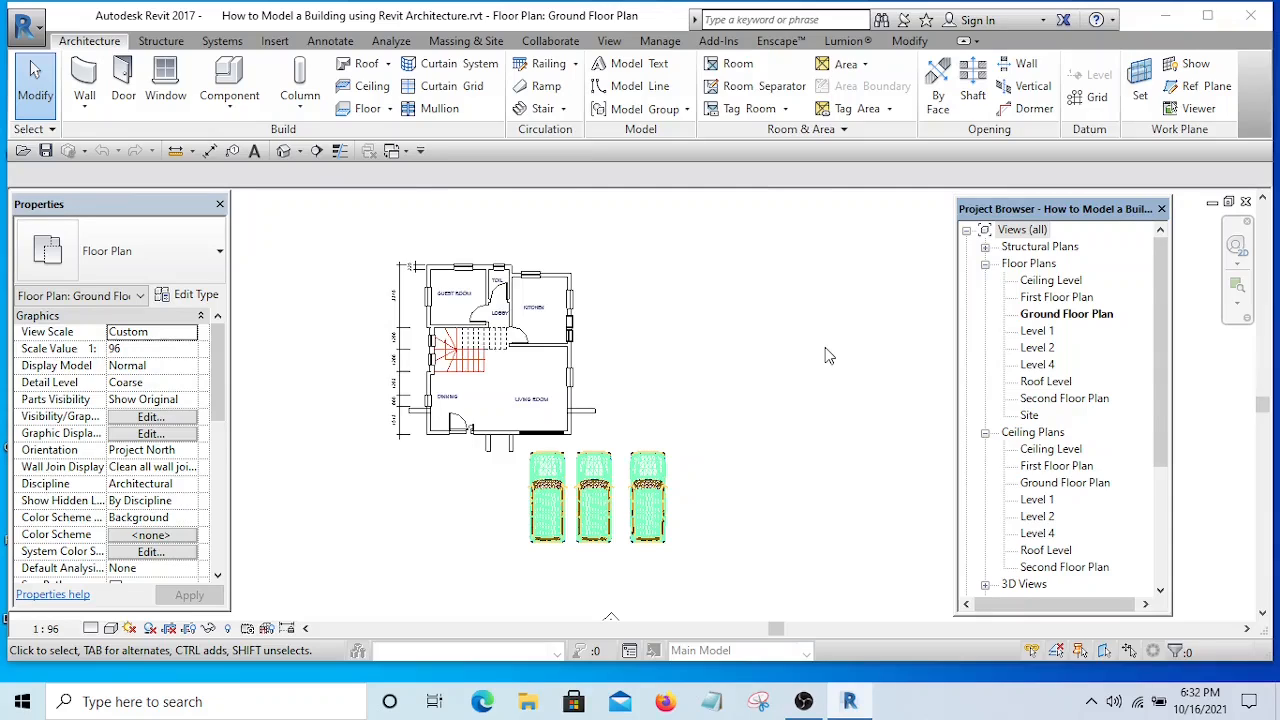
{"action": "mouse_move", "coordinate": [757, 303]}
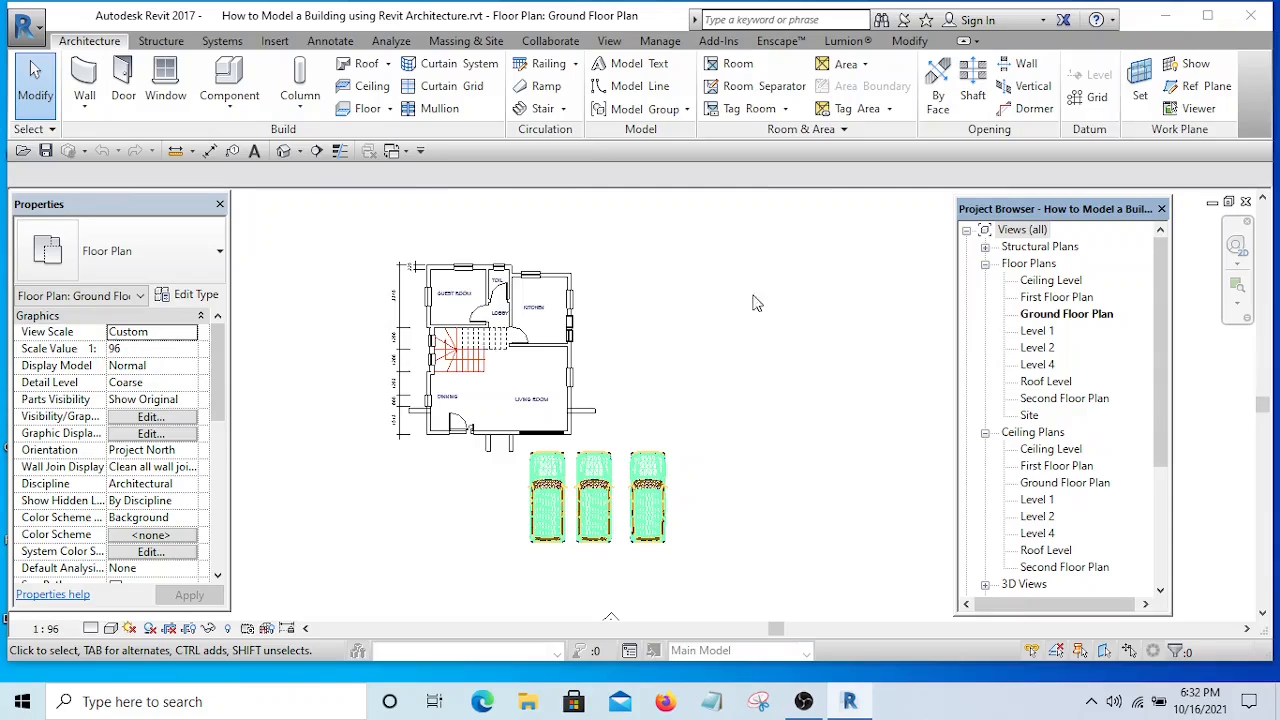
{"action": "mouse_move", "coordinate": [796, 388]}
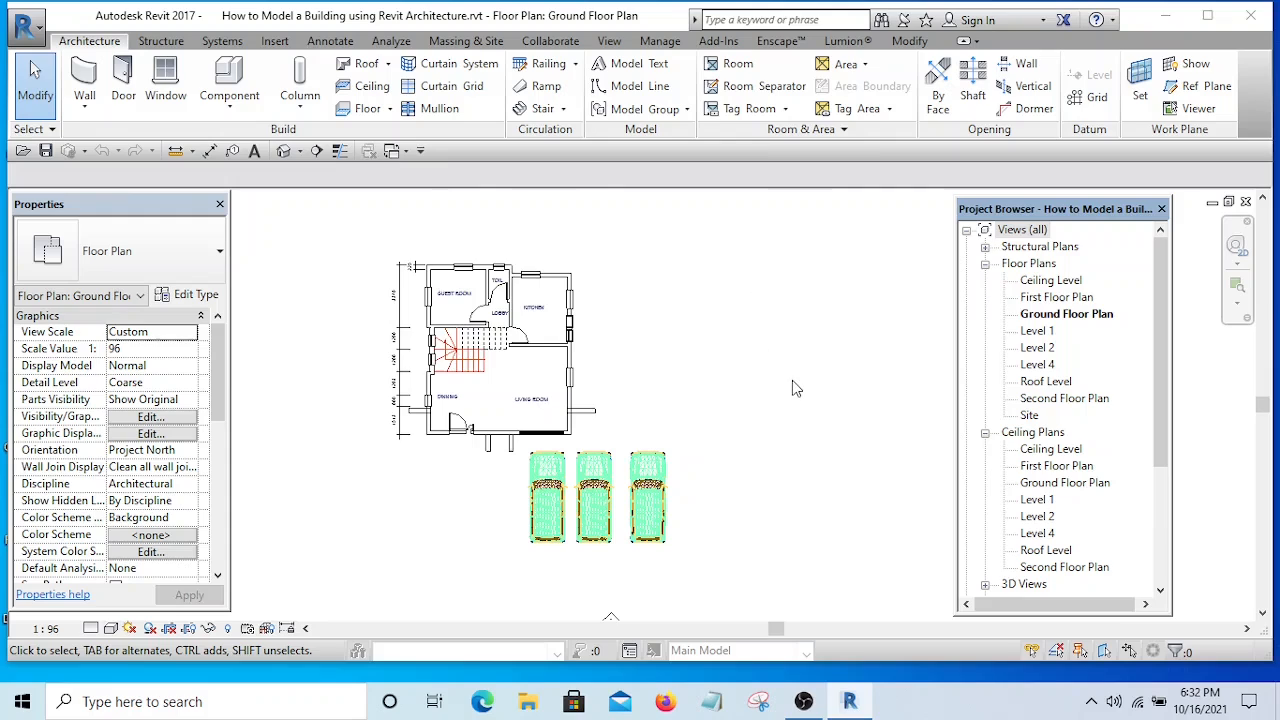
{"action": "mouse_move", "coordinate": [791, 394]}
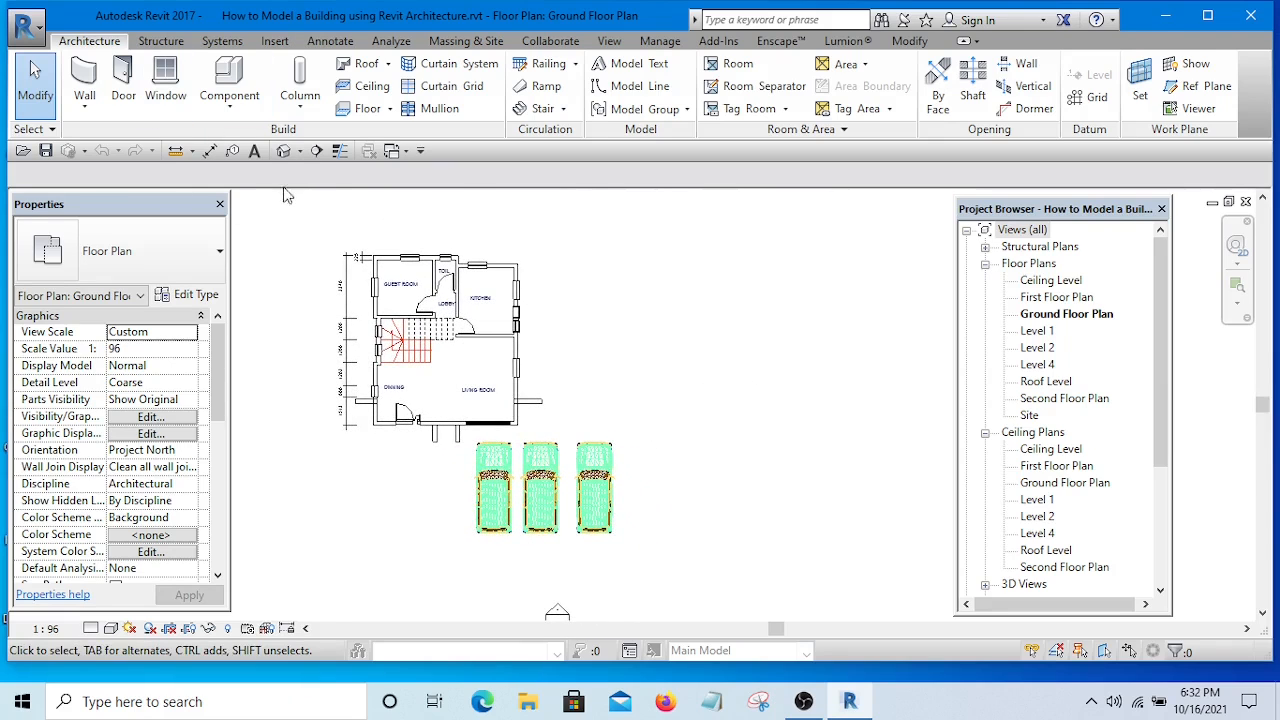
{"action": "mouse_move", "coordinate": [229, 95]}
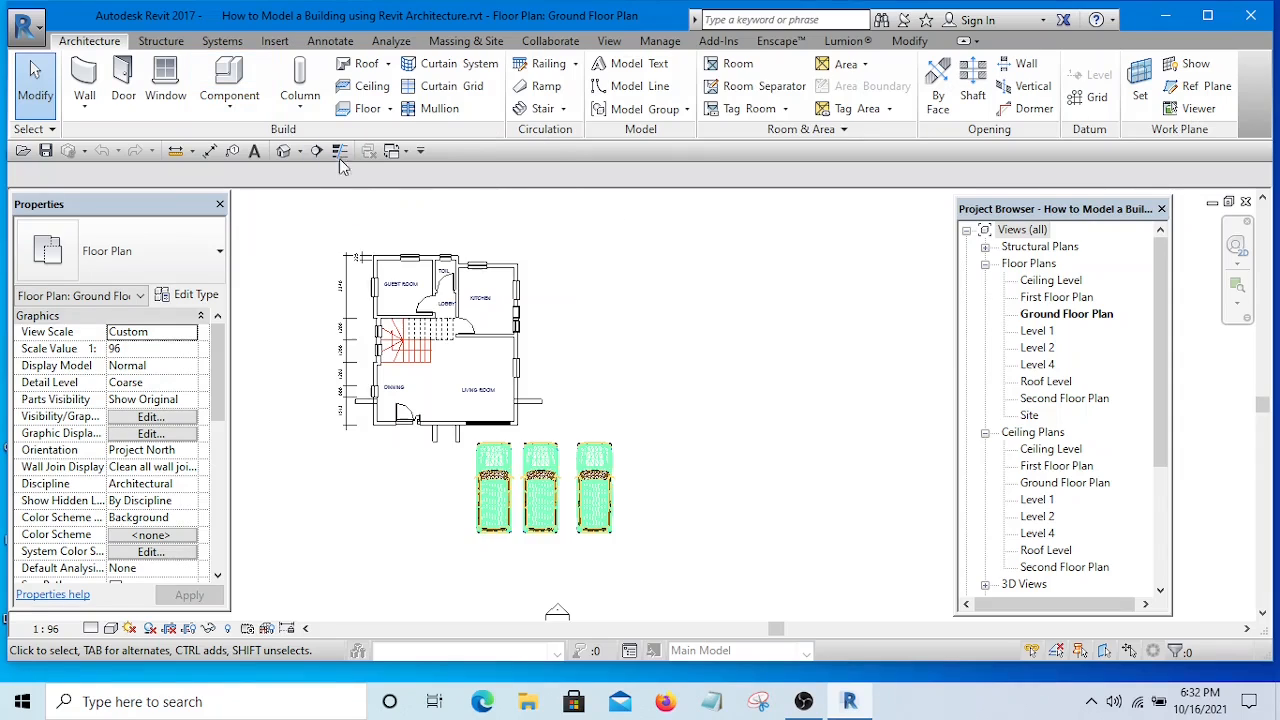
{"action": "mouse_move", "coordinate": [229, 80]}
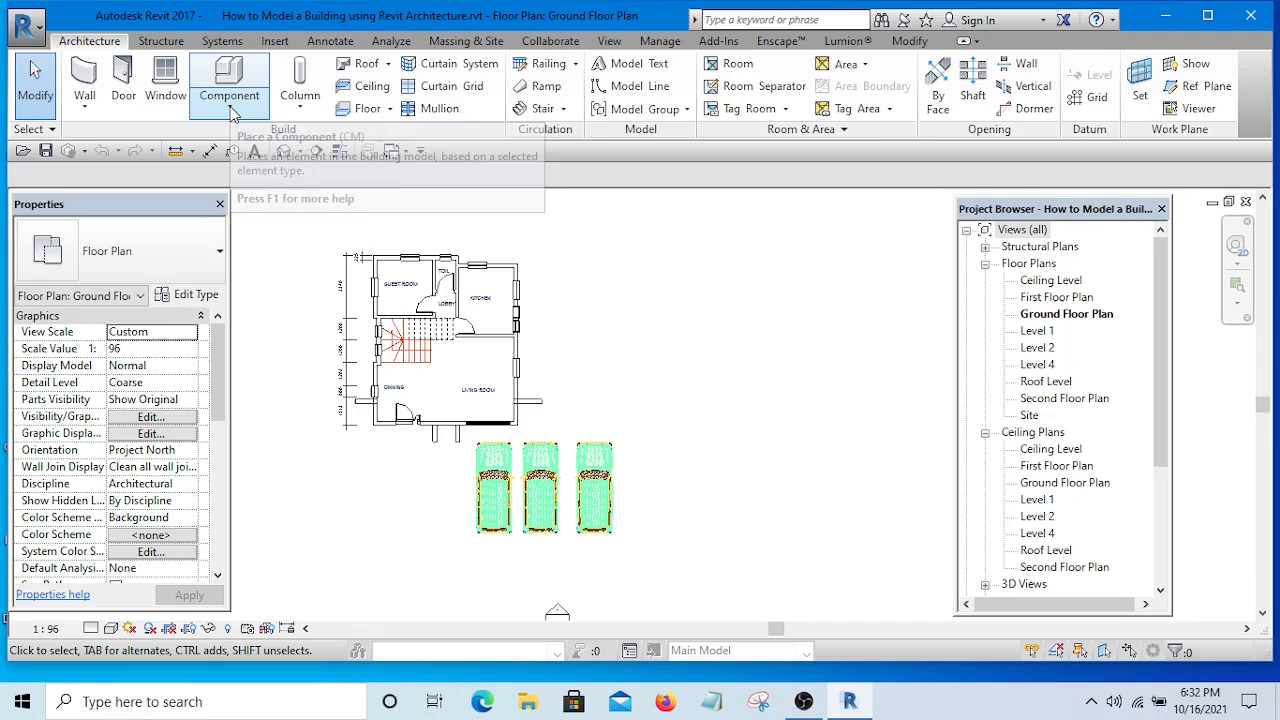
Create an in-place Casework model, keeping the default name Casework 6
{"action": "left_click", "coordinate": [233, 80]}
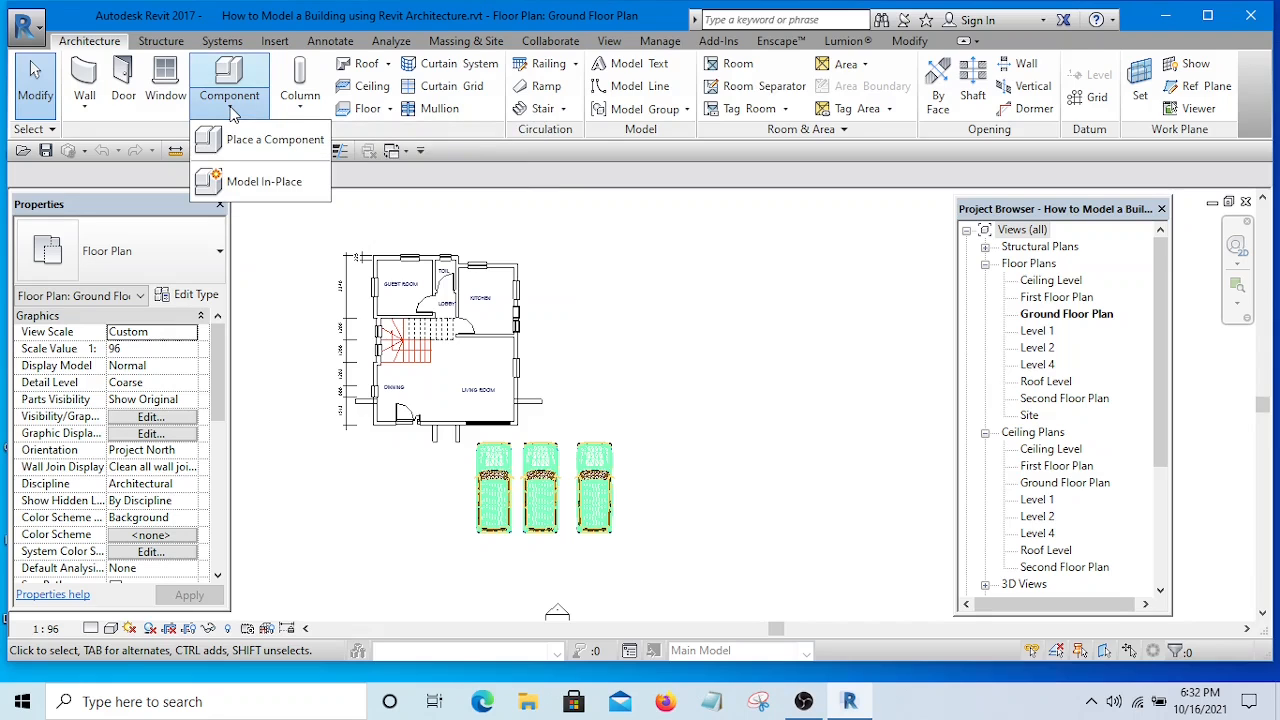
{"action": "mouse_move", "coordinate": [262, 190]}
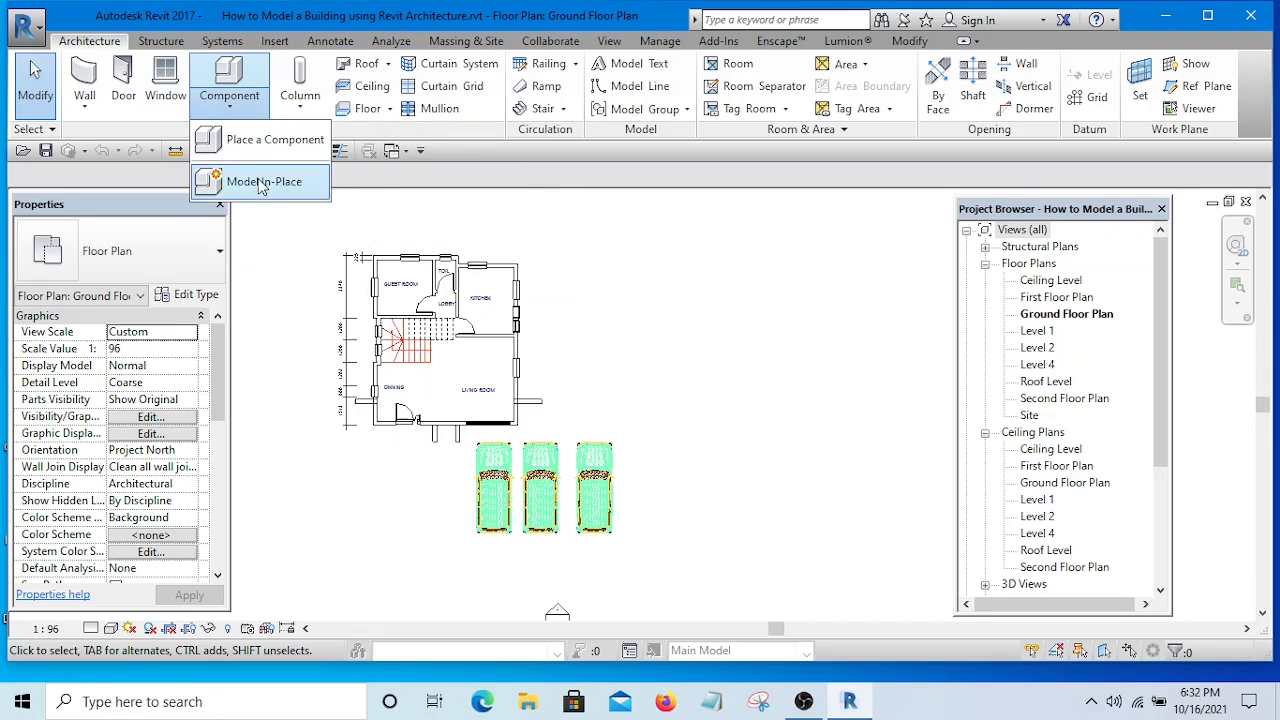
{"action": "left_click", "coordinate": [260, 181]}
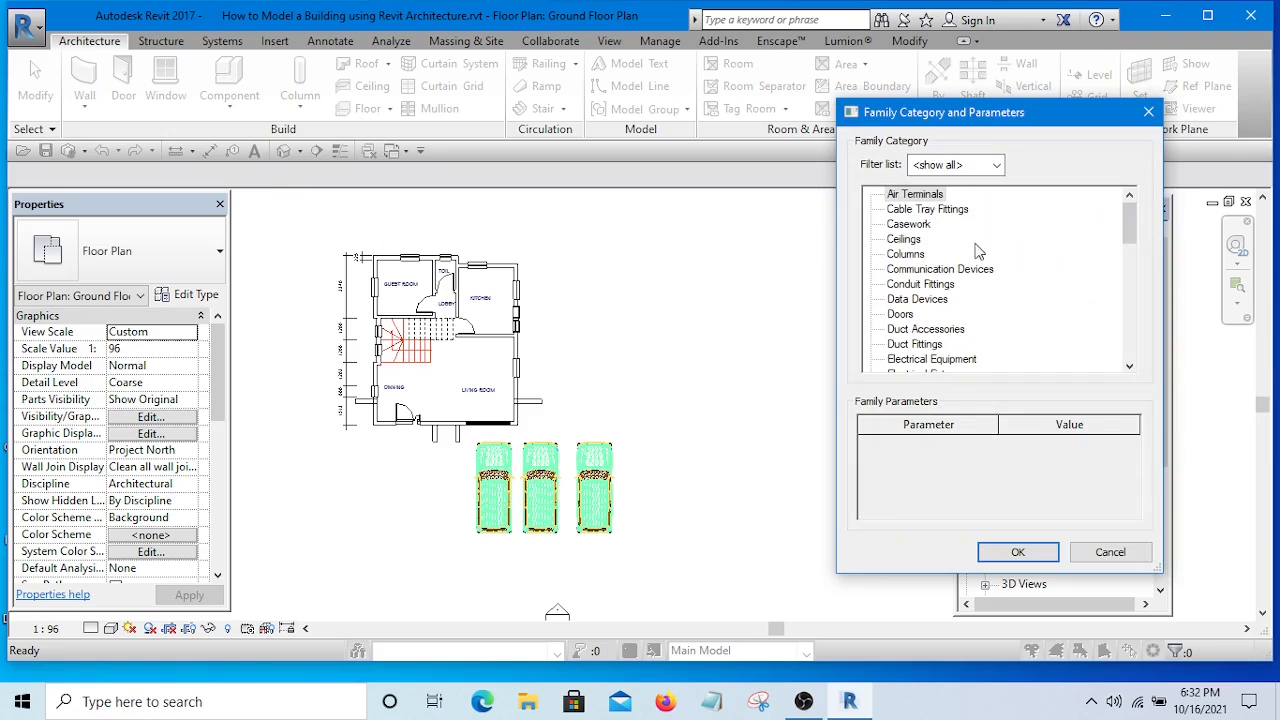
{"action": "left_click", "coordinate": [910, 223]}
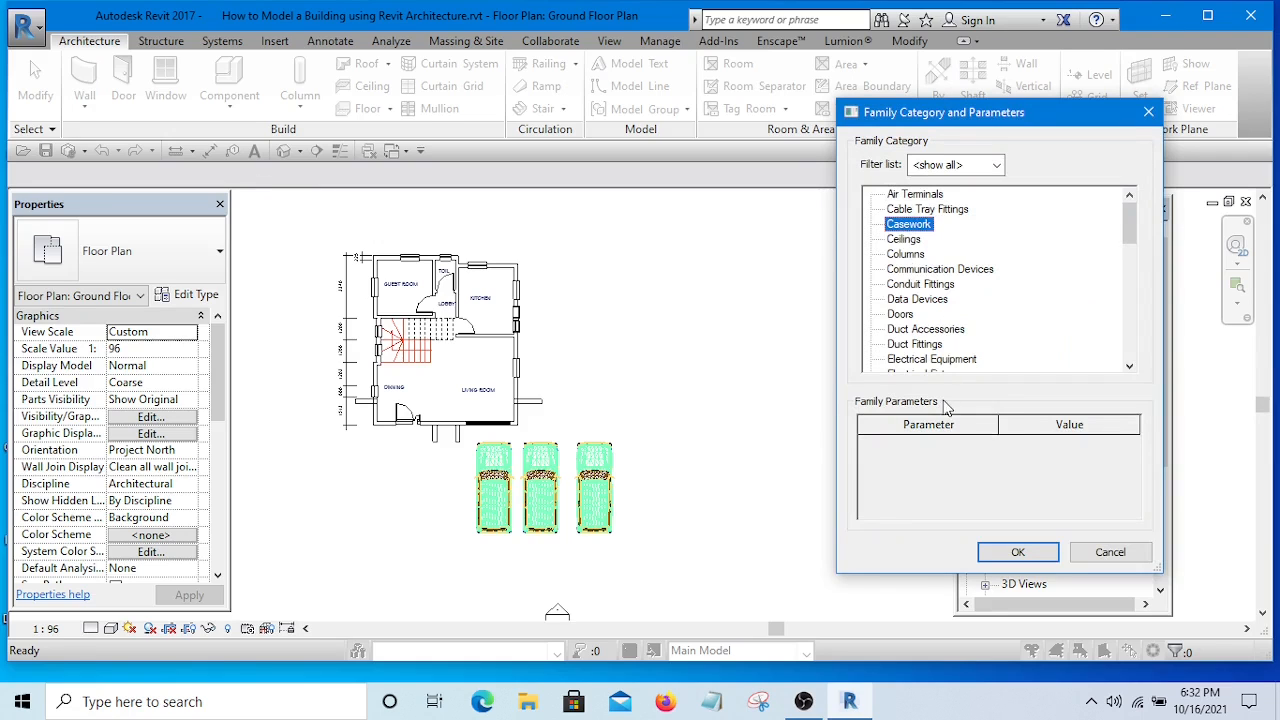
{"action": "left_click", "coordinate": [1017, 552]}
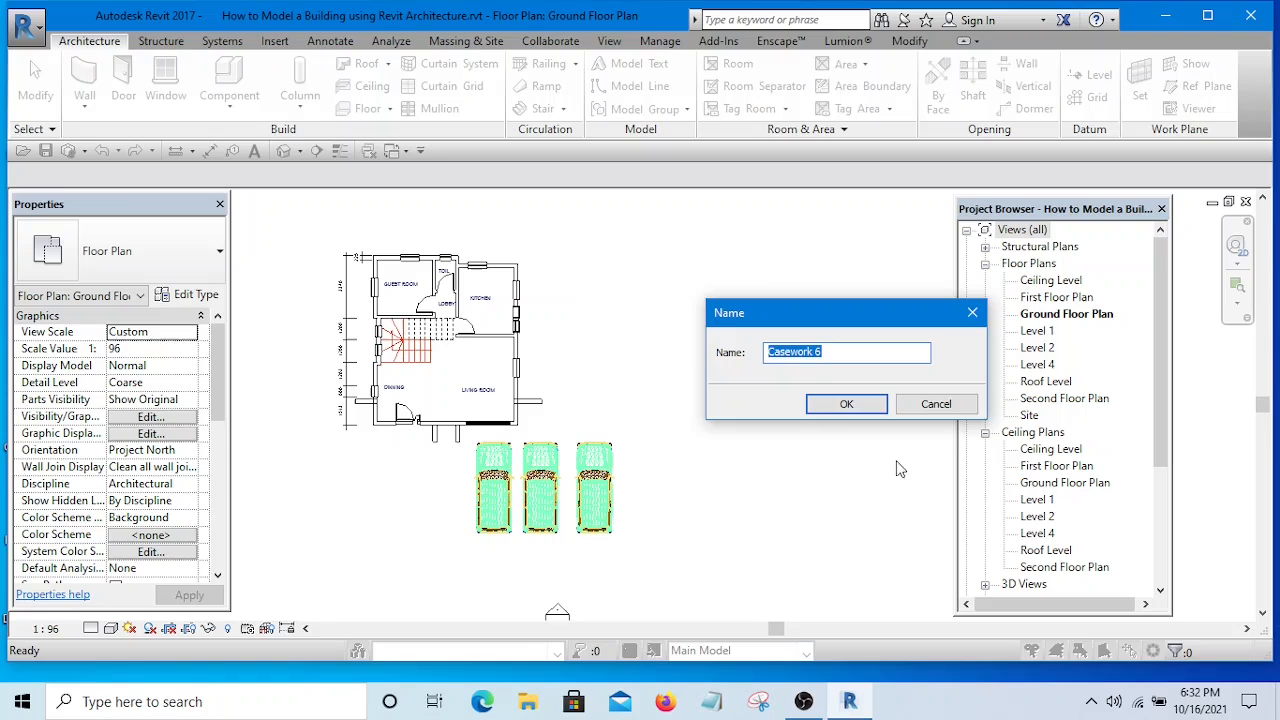
{"action": "left_click", "coordinate": [846, 404]}
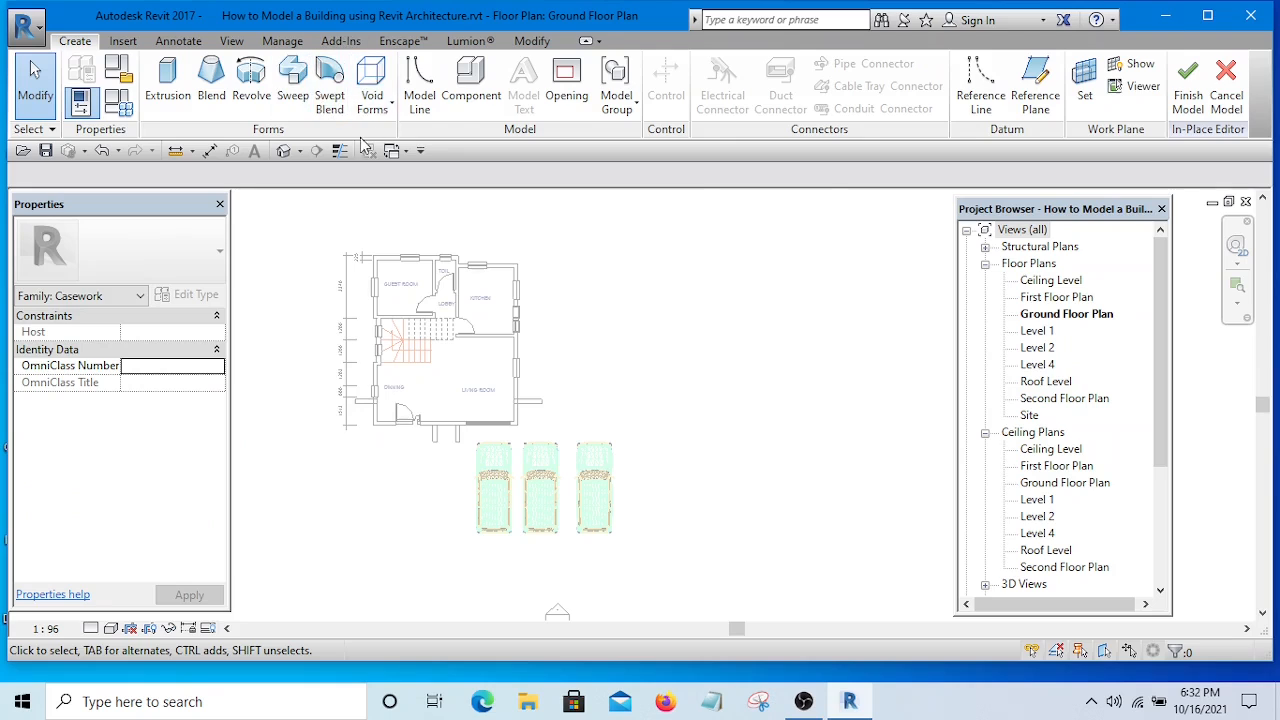
{"action": "mouse_move", "coordinate": [333, 78]}
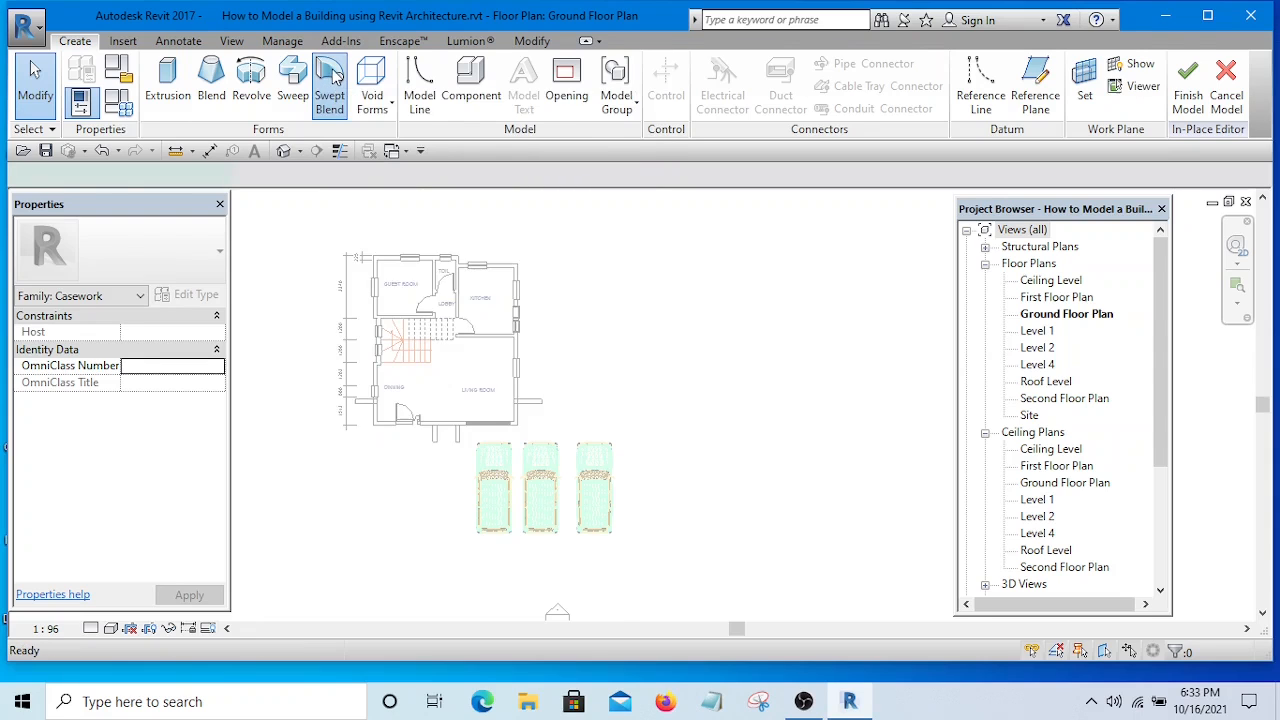
Sketch a single Start-End-Radius arc as the swept blend path
{"action": "left_click", "coordinate": [332, 85]}
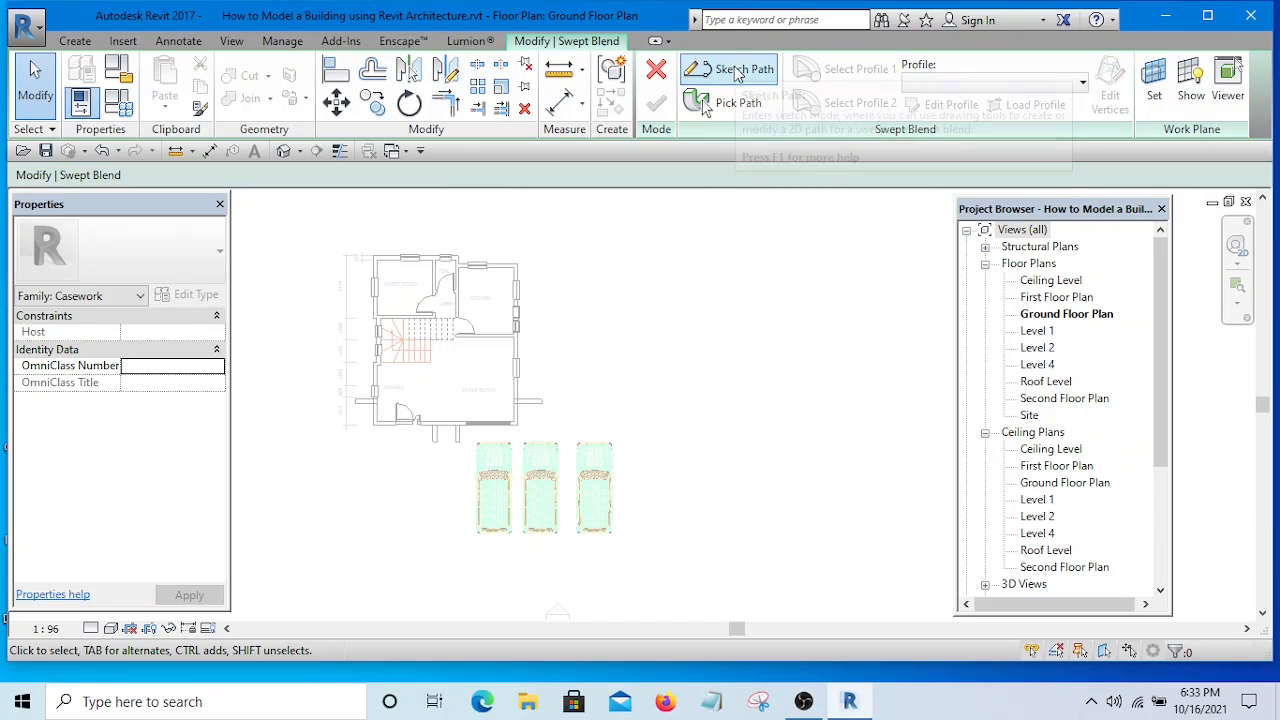
{"action": "left_click", "coordinate": [729, 69]}
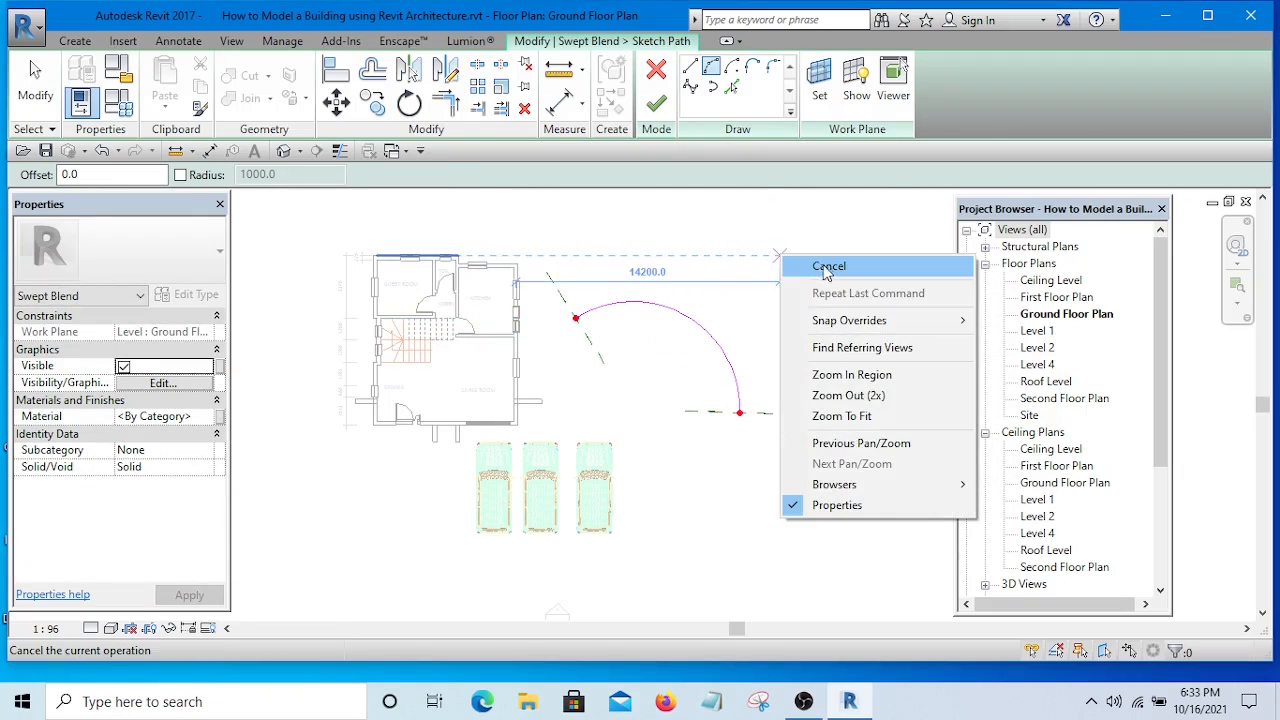
{"action": "left_click", "coordinate": [828, 266]}
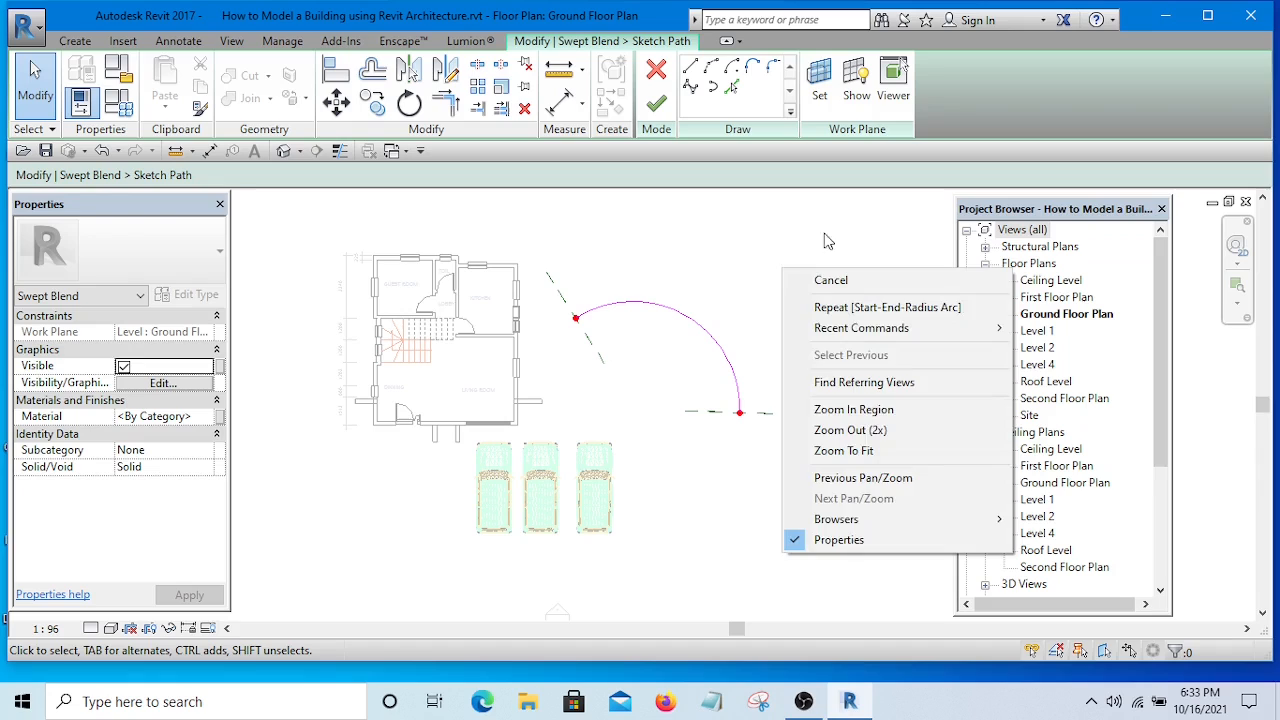
{"action": "left_click", "coordinate": [831, 279]}
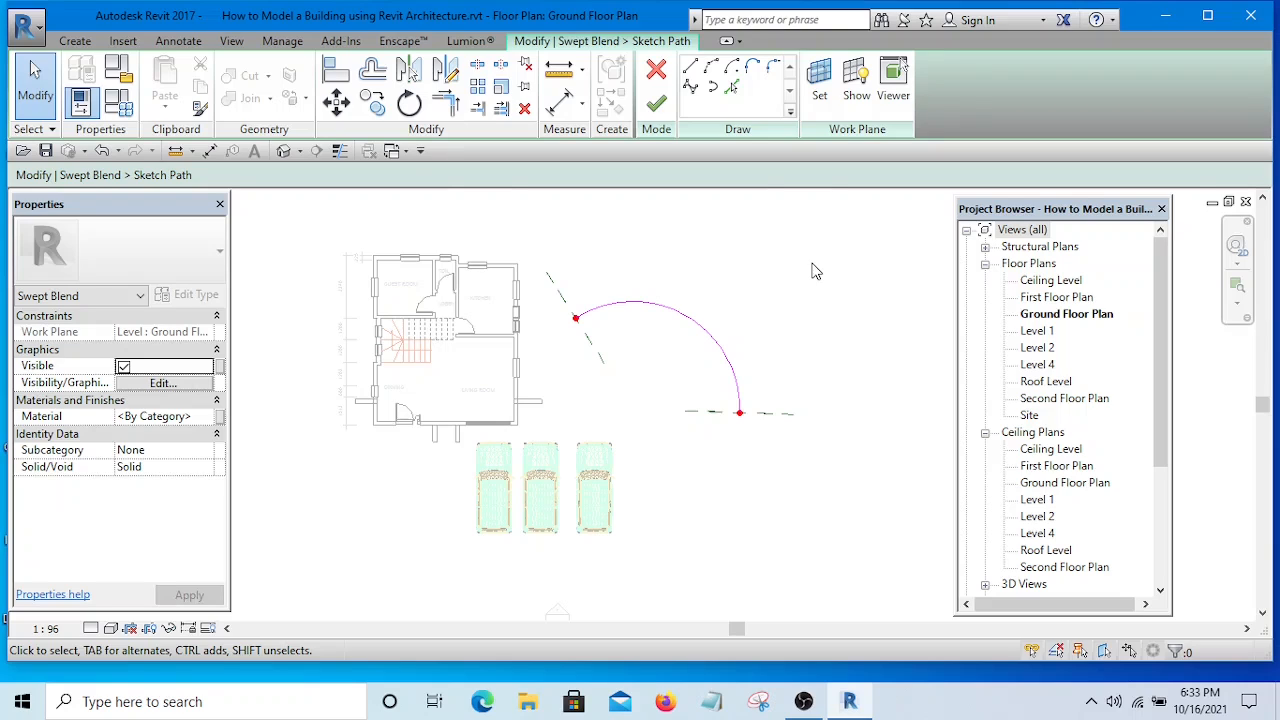
{"action": "mouse_move", "coordinate": [641, 253]}
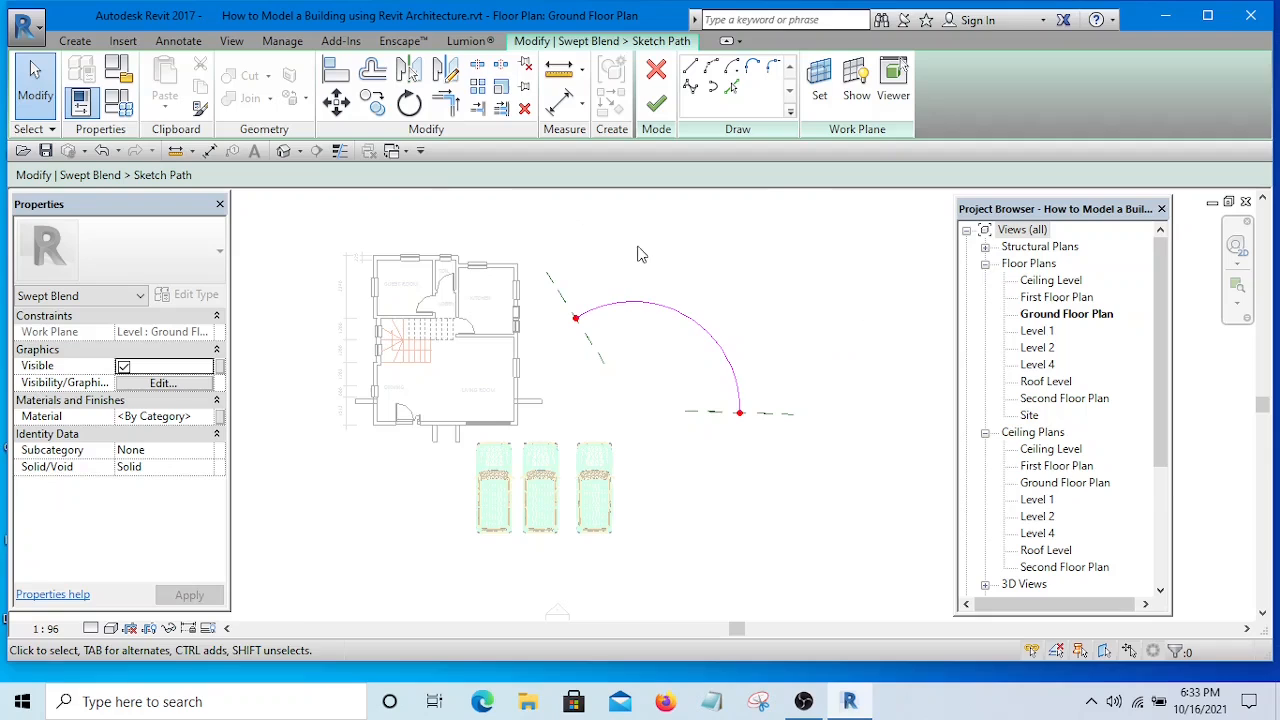
{"action": "mouse_move", "coordinate": [585, 270]}
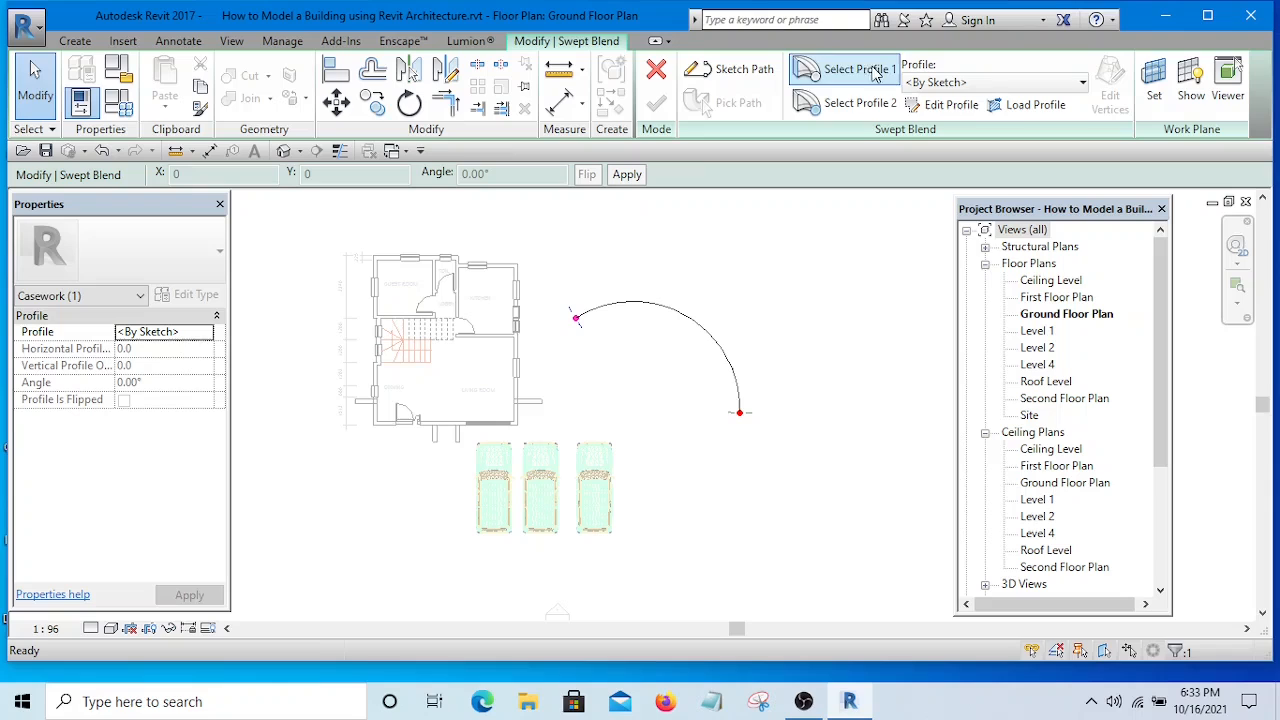
{"action": "mouse_move", "coordinate": [857, 68]}
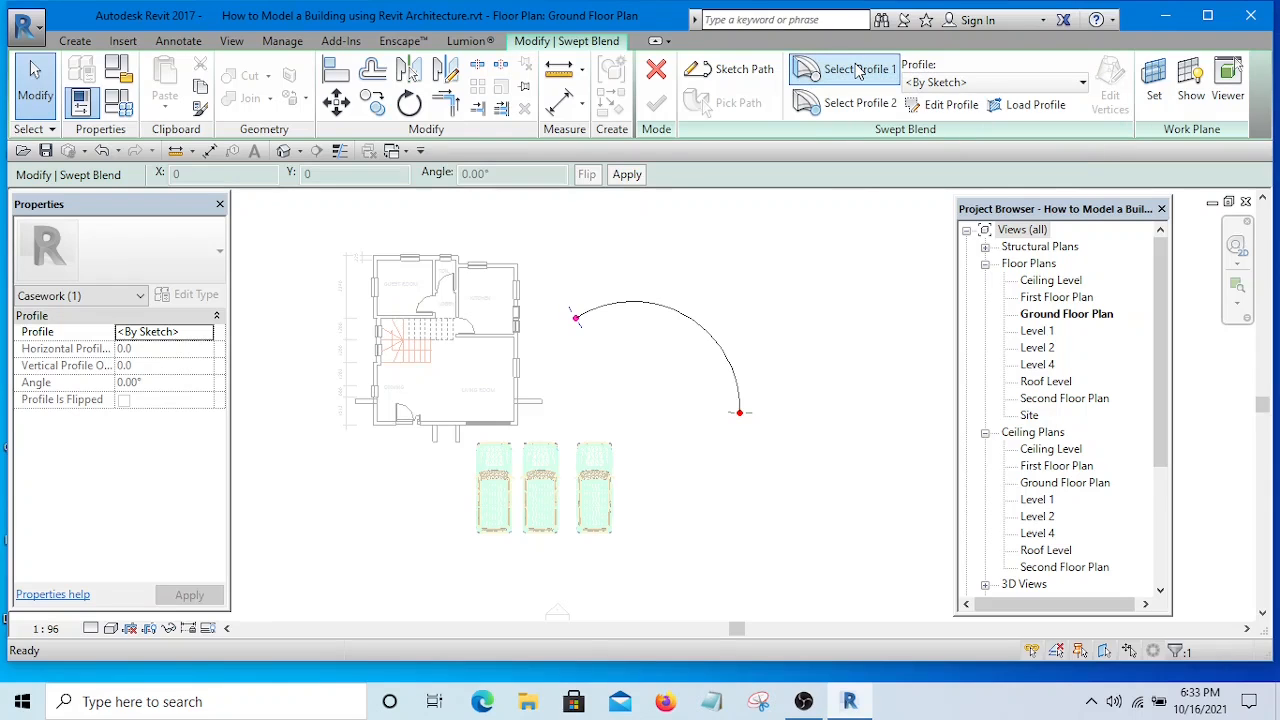
Edit profile 1 and open the Elevation: Approach view to sketch it
{"action": "left_click", "coordinate": [943, 104]}
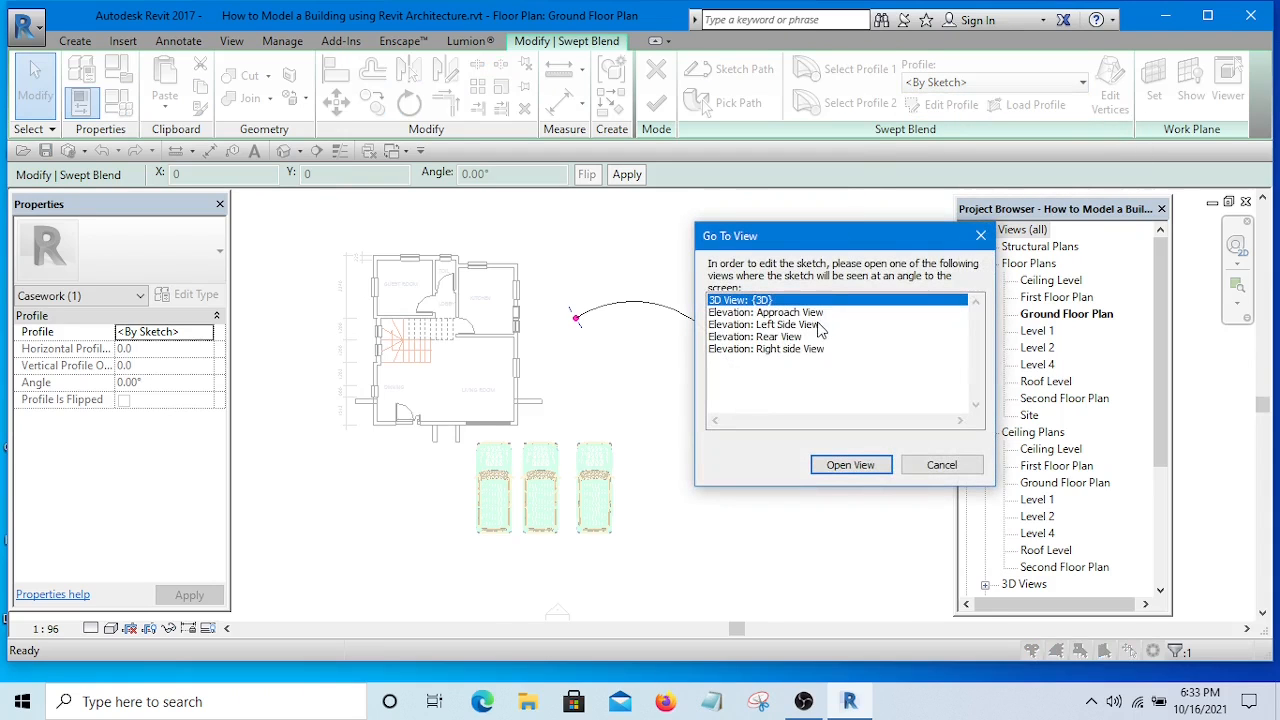
{"action": "mouse_move", "coordinate": [795, 335]}
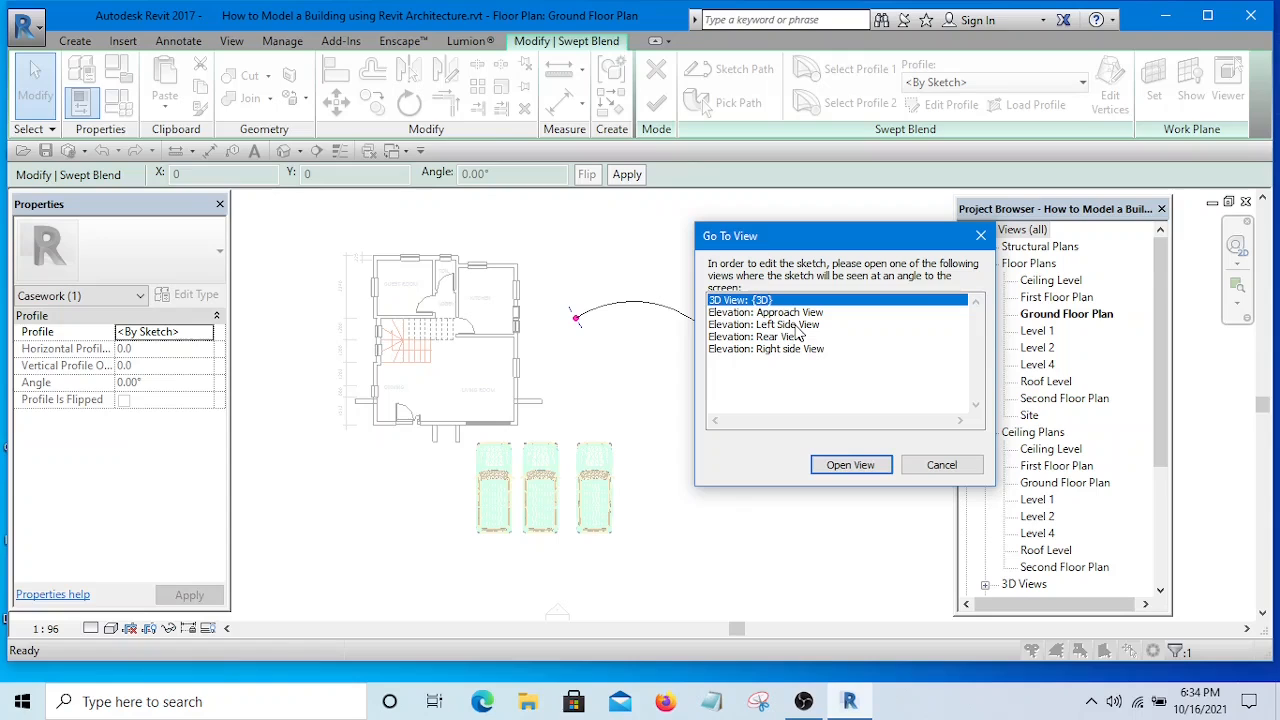
{"action": "left_click", "coordinate": [791, 312]}
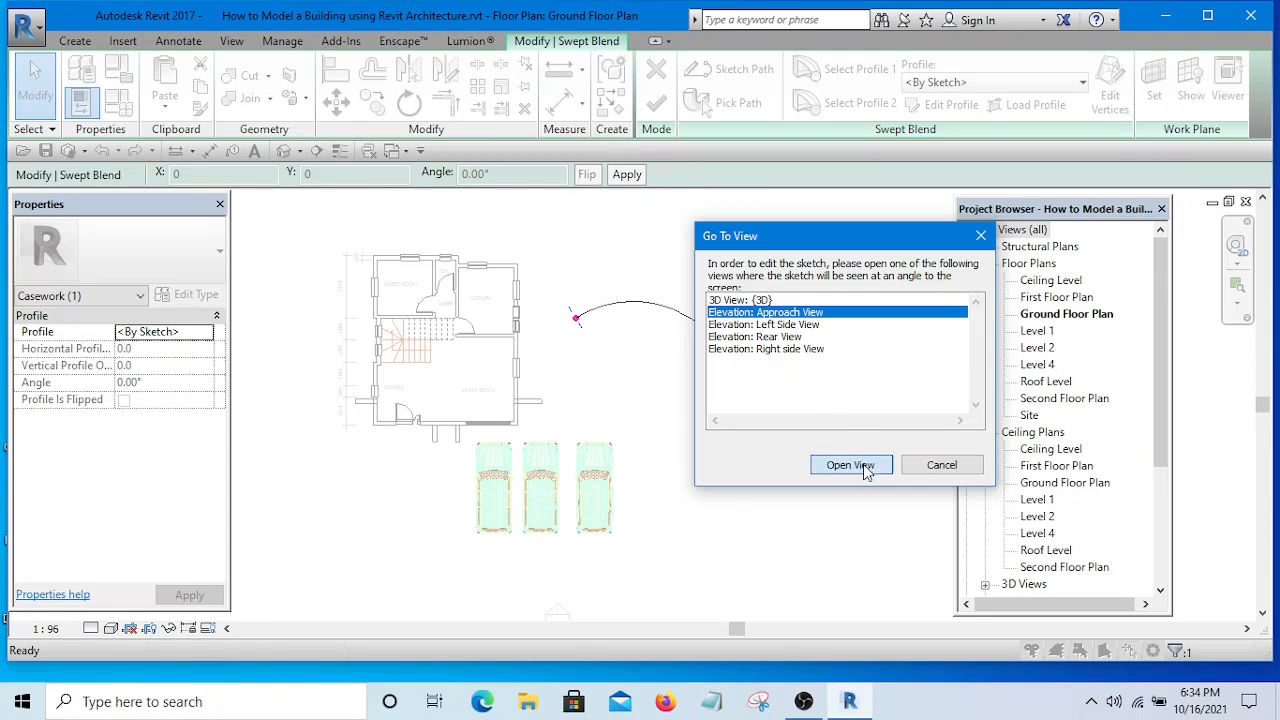
{"action": "left_click", "coordinate": [851, 464]}
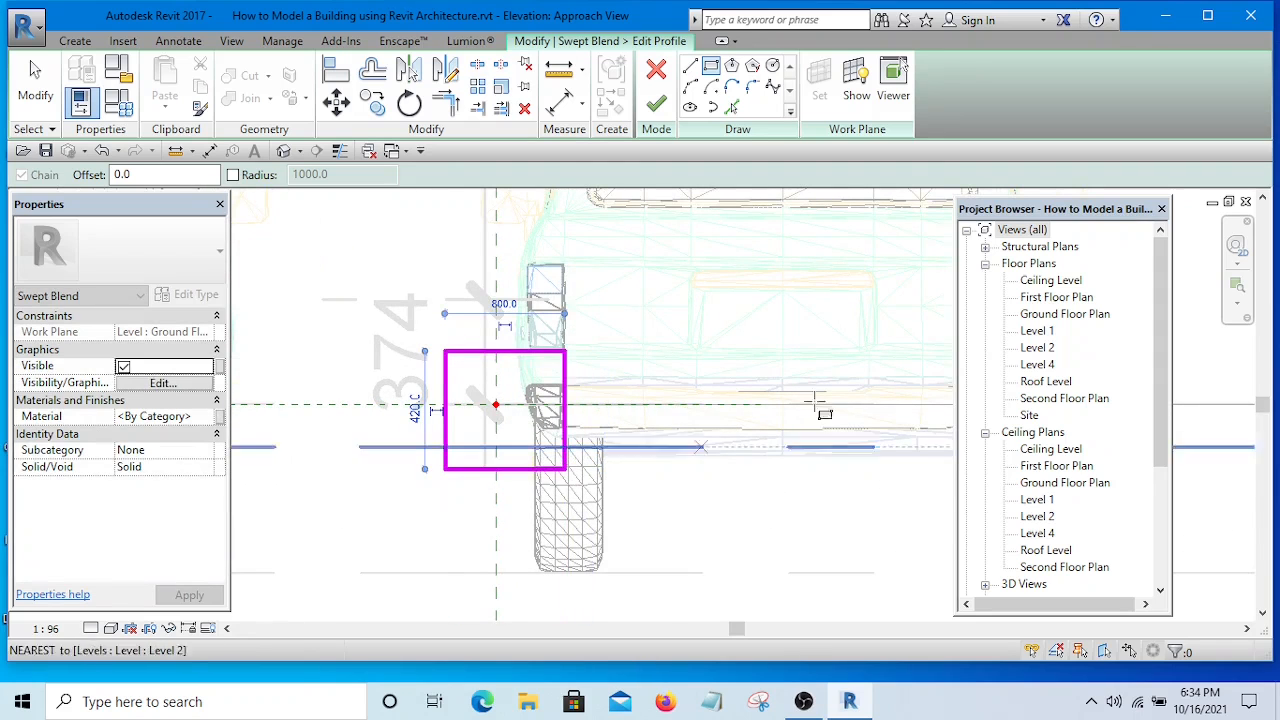
Finish the 800 x 420 rectangular first profile and select profile 2
{"action": "left_click", "coordinate": [657, 103]}
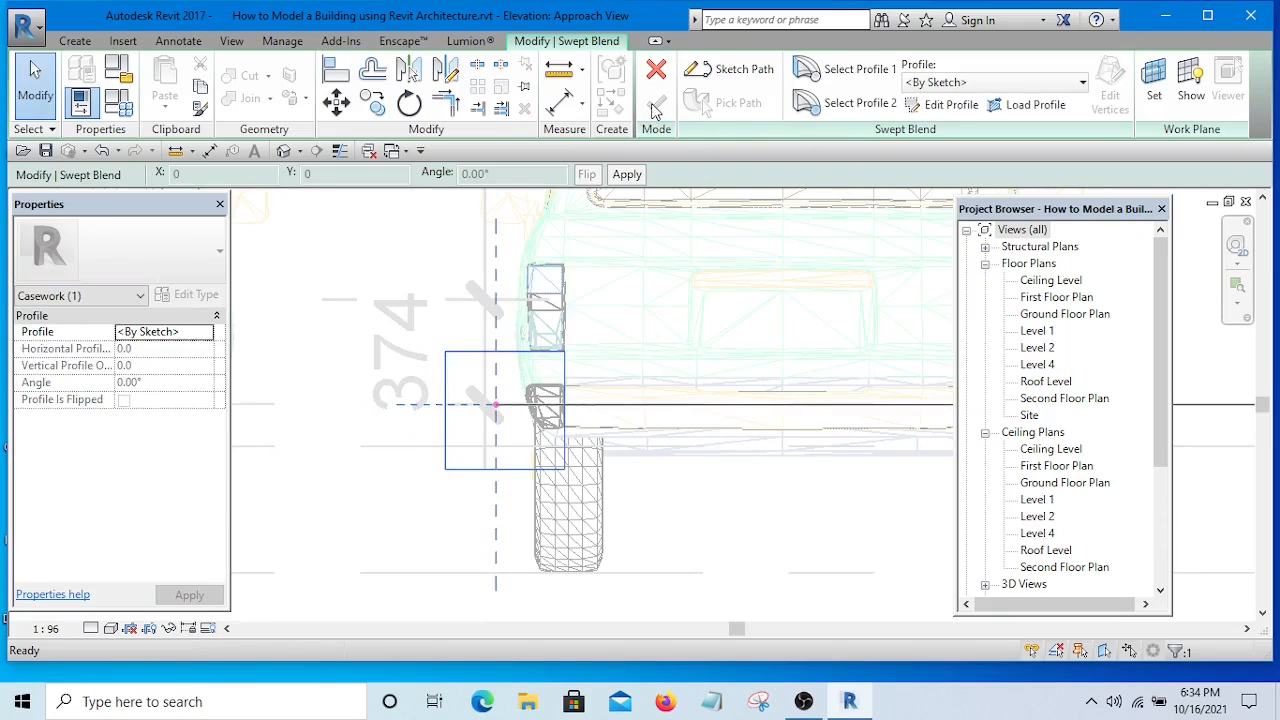
{"action": "left_click", "coordinate": [855, 103]}
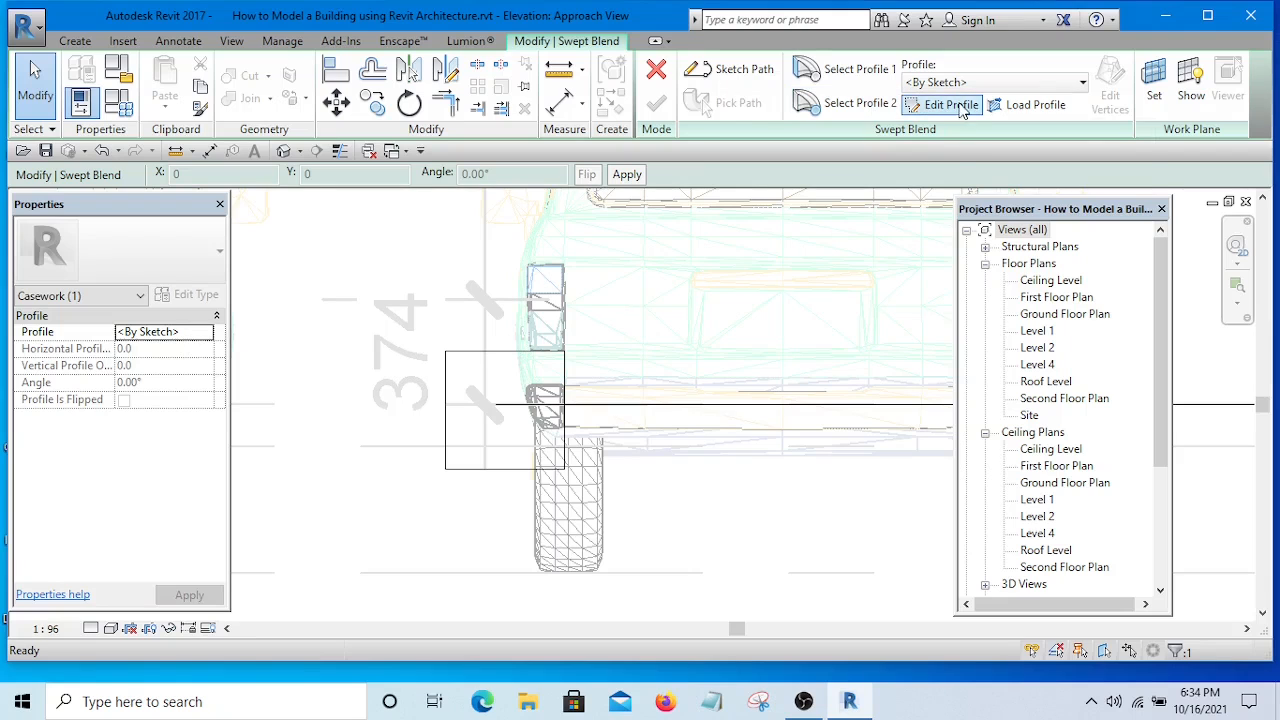
Draw a radius 1020 circle at the path endpoint as profile 2
{"action": "left_click", "coordinate": [948, 104]}
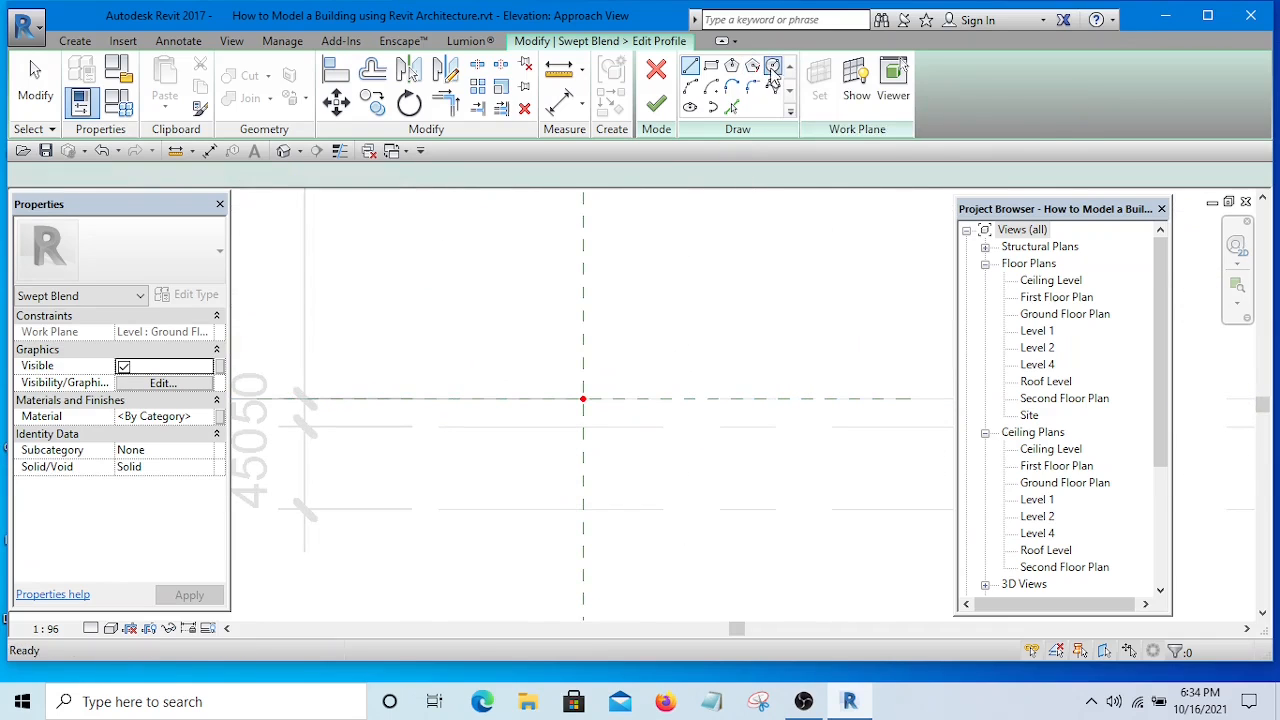
{"action": "left_click", "coordinate": [771, 65]}
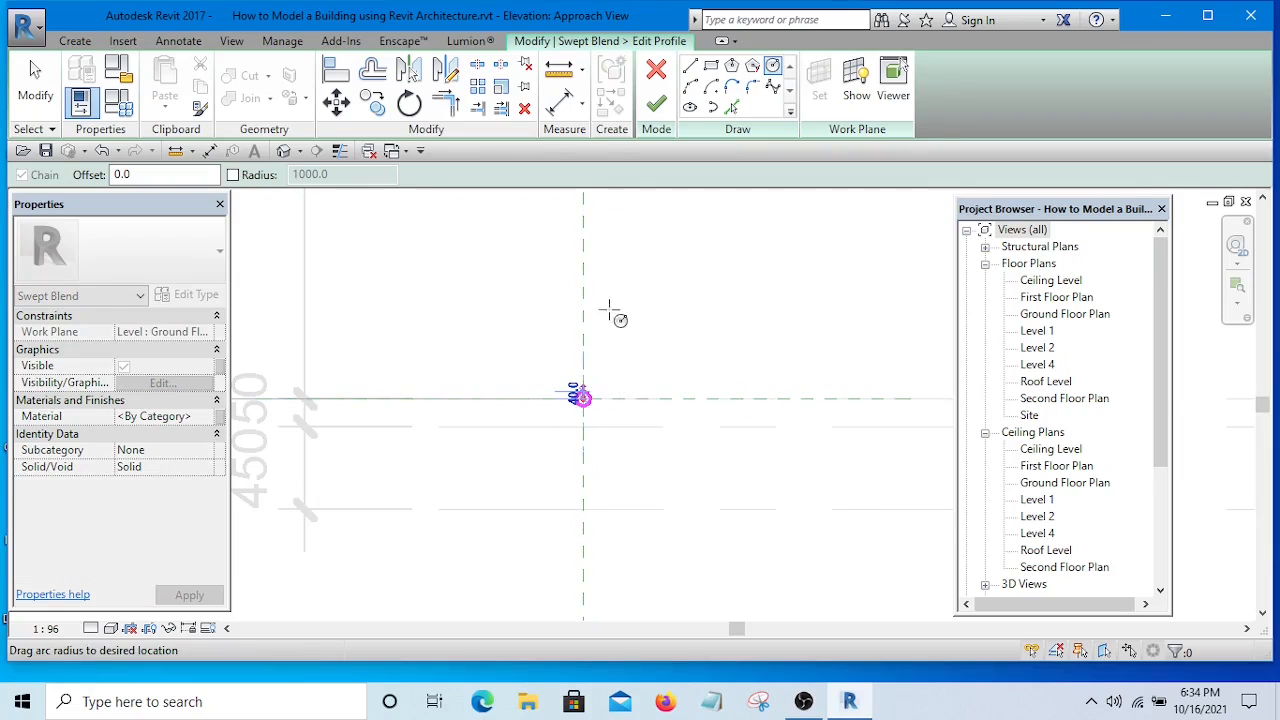
{"action": "left_click_drag", "start_coordinate": [583, 398], "coordinate": [645, 240]}
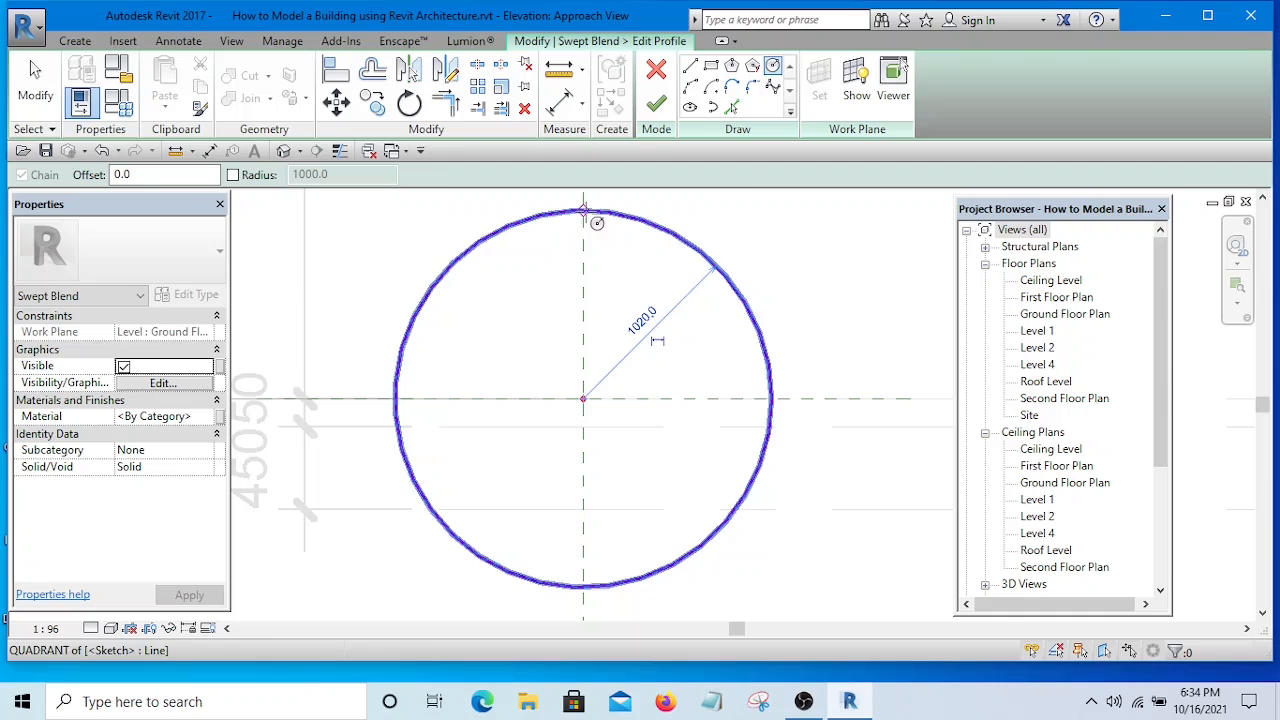
{"action": "left_click", "coordinate": [656, 105]}
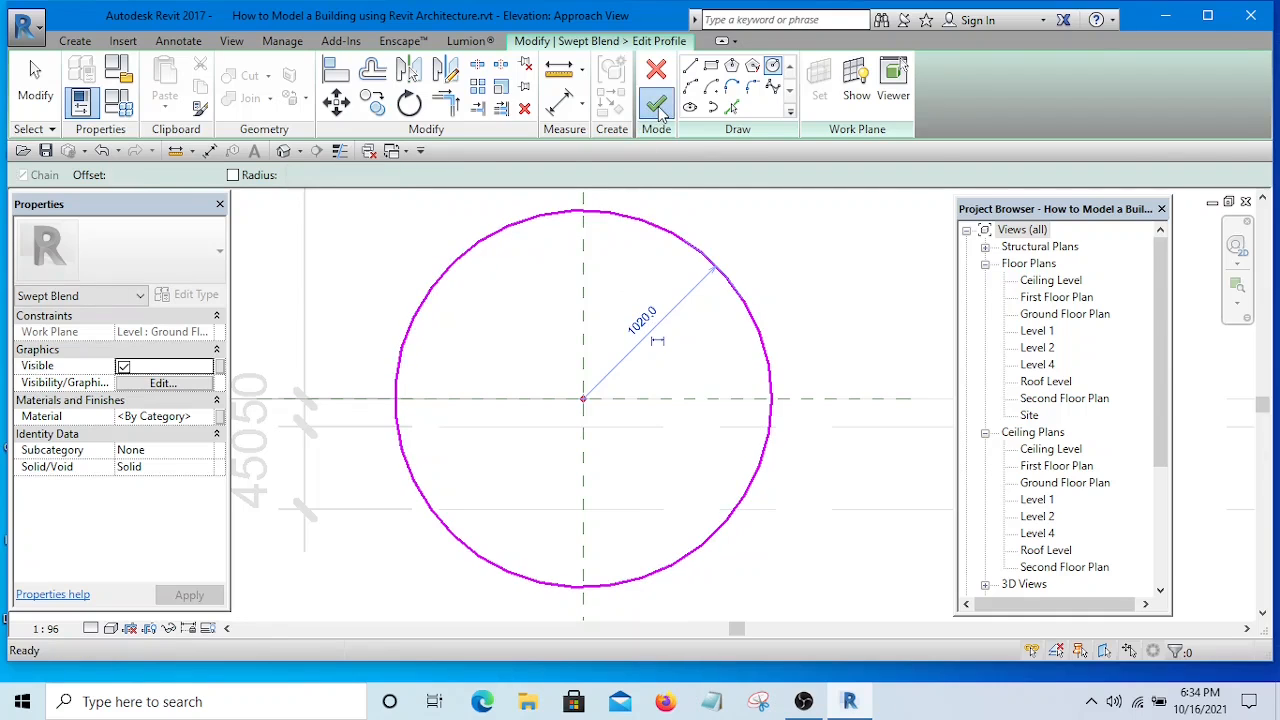
{"action": "left_click", "coordinate": [656, 104]}
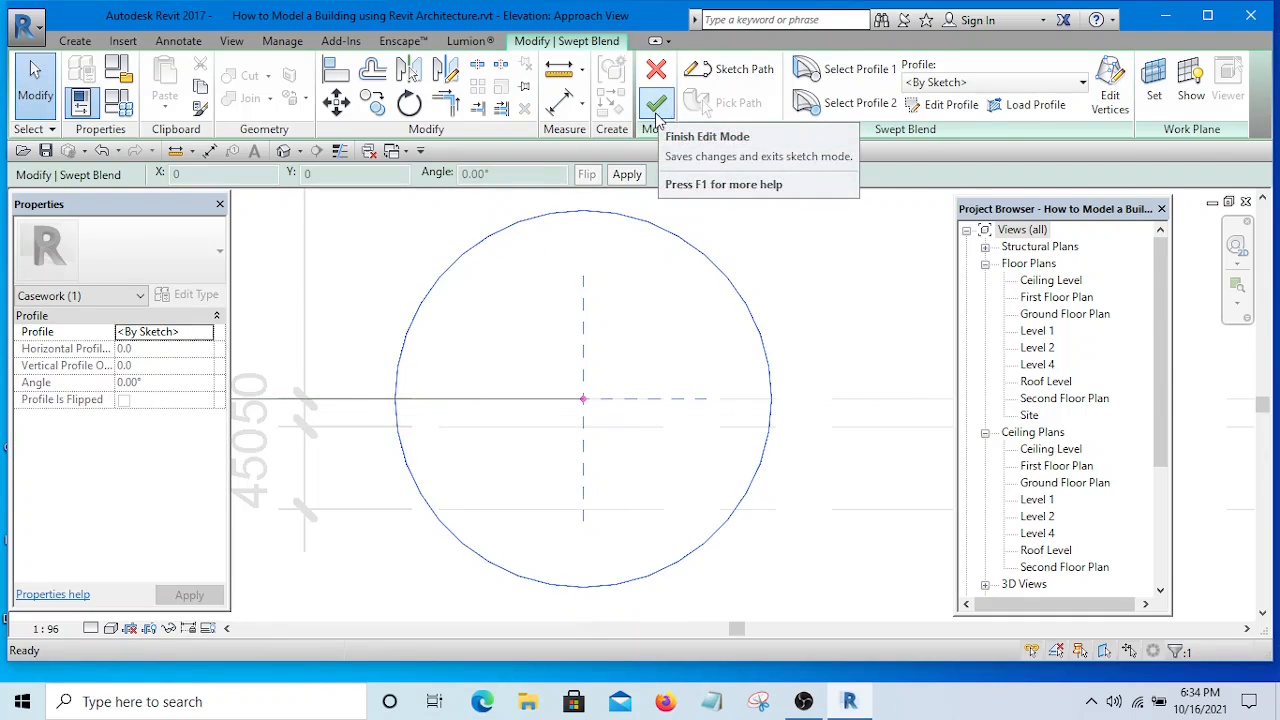
Finish the swept blend edit and the in-place Casework model
{"action": "left_click", "coordinate": [655, 104]}
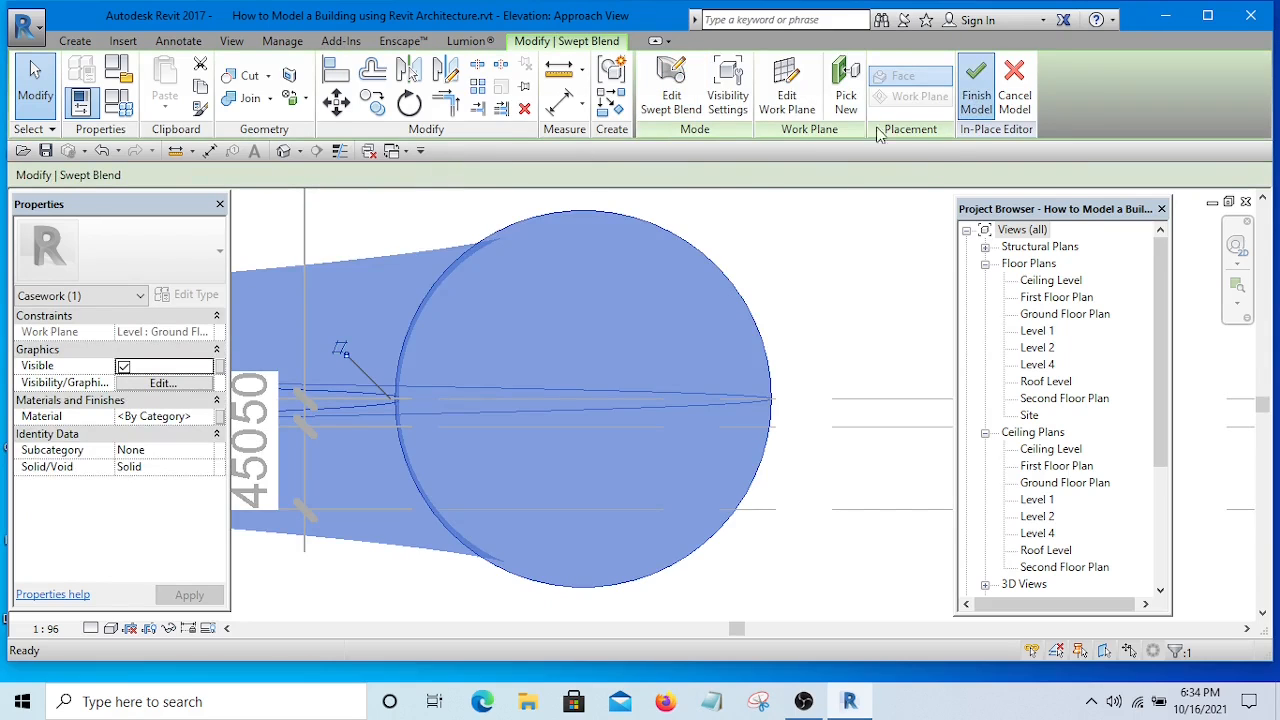
{"action": "left_click", "coordinate": [976, 78]}
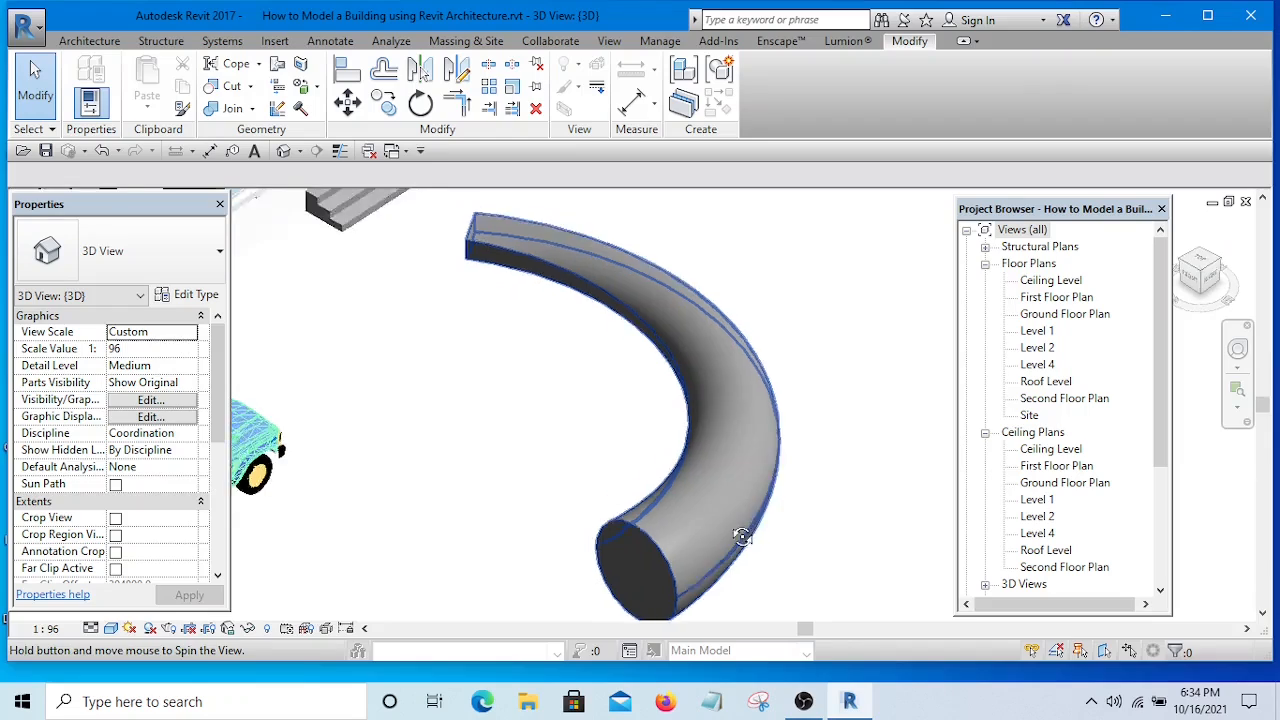
{"action": "left_click_drag", "start_coordinate": [740, 537], "coordinate": [700, 533]}
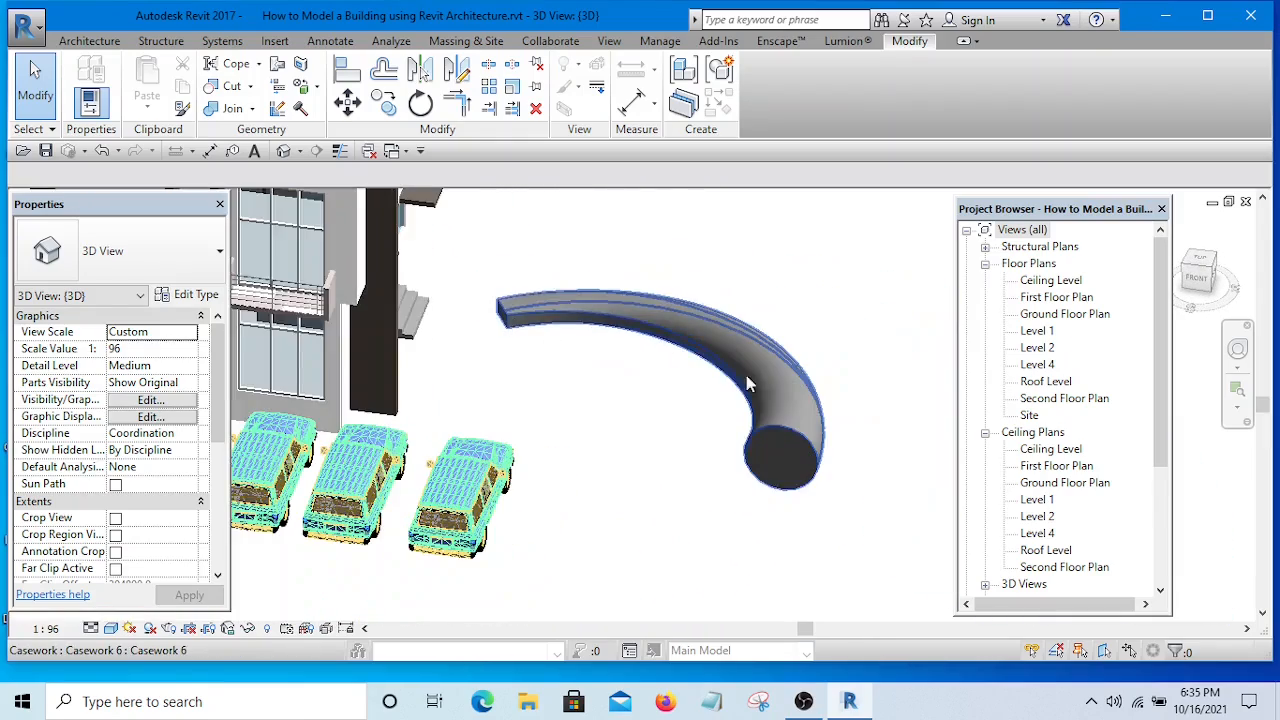
{"action": "left_click_drag", "start_coordinate": [750, 385], "coordinate": [702, 238]}
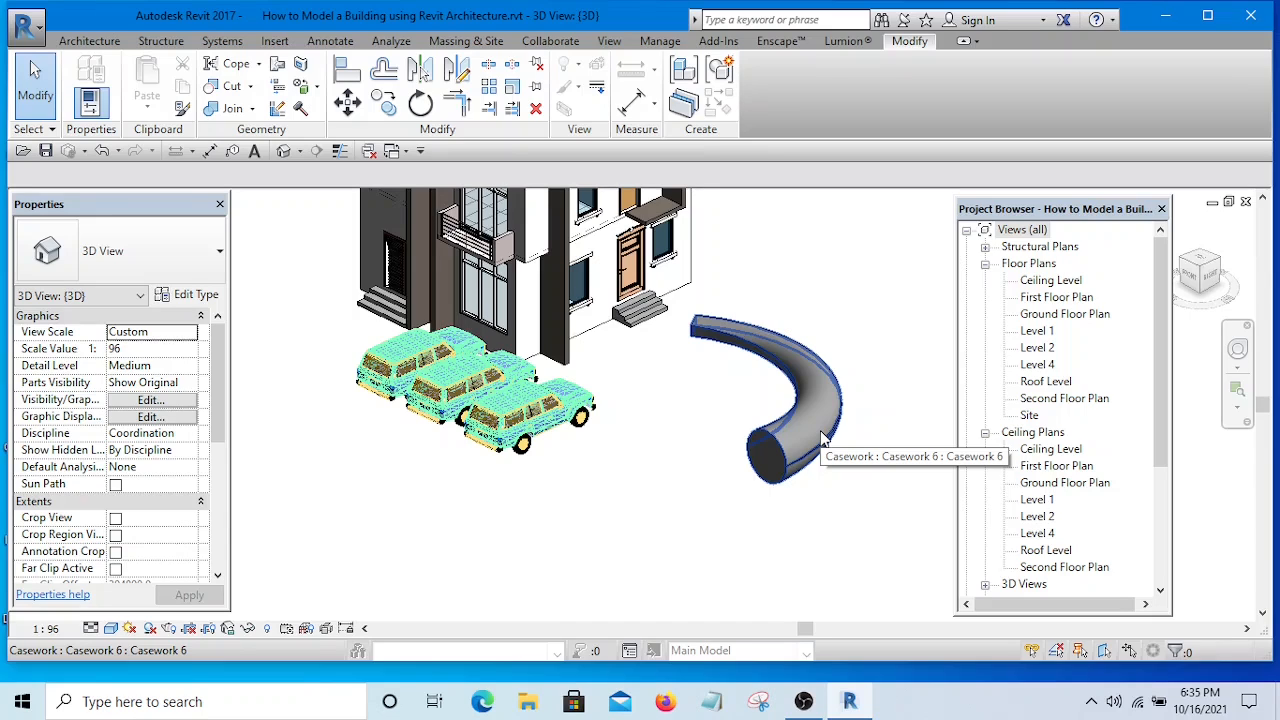
{"action": "mouse_move", "coordinate": [822, 438]}
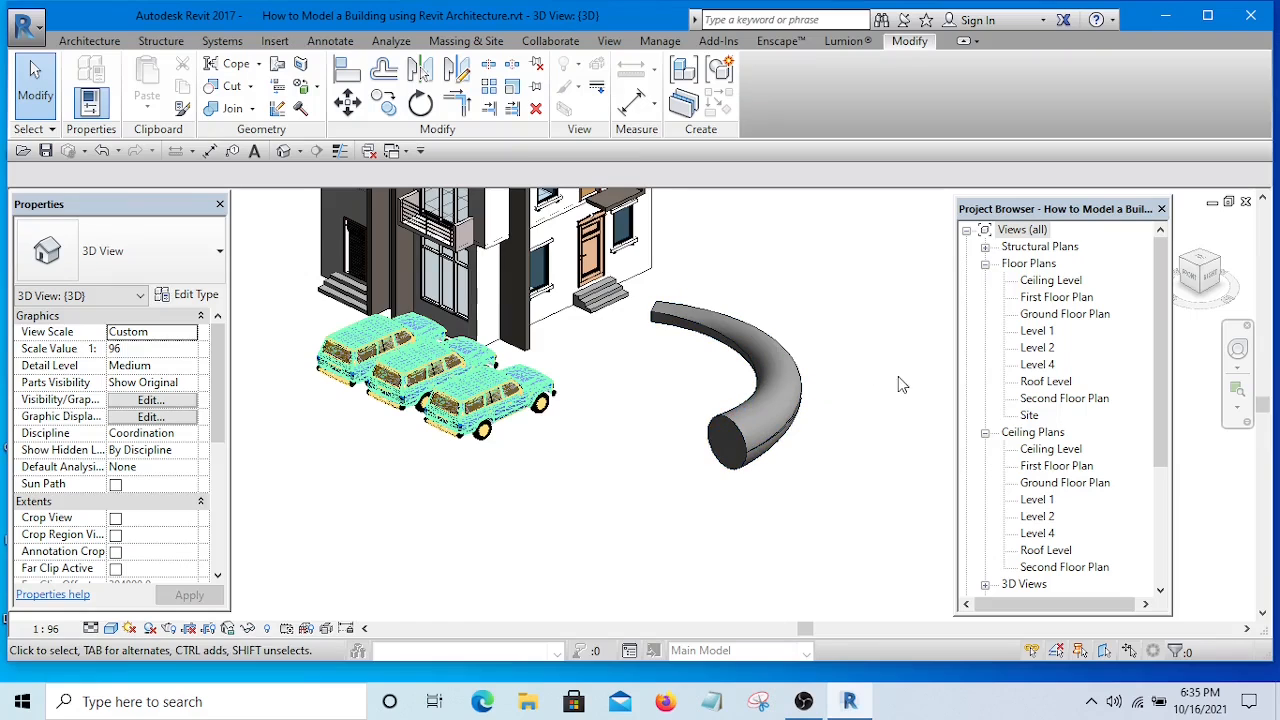
{"action": "mouse_move", "coordinate": [805, 405]}
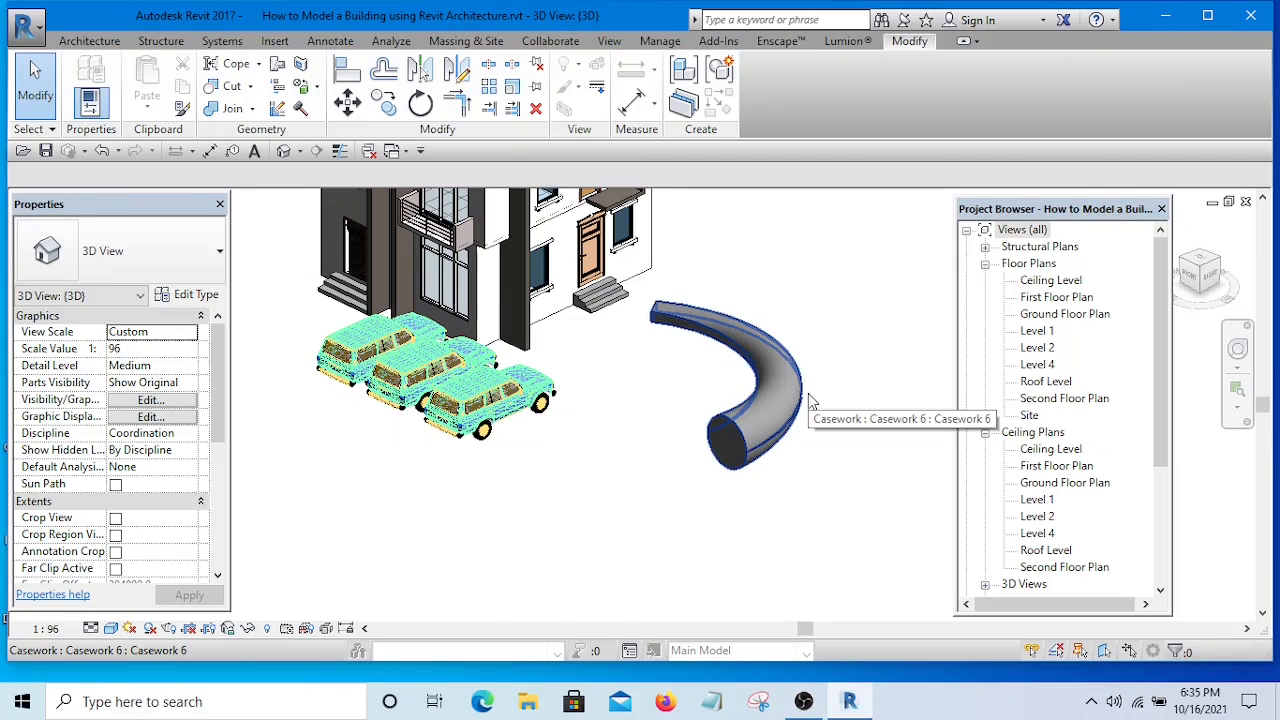